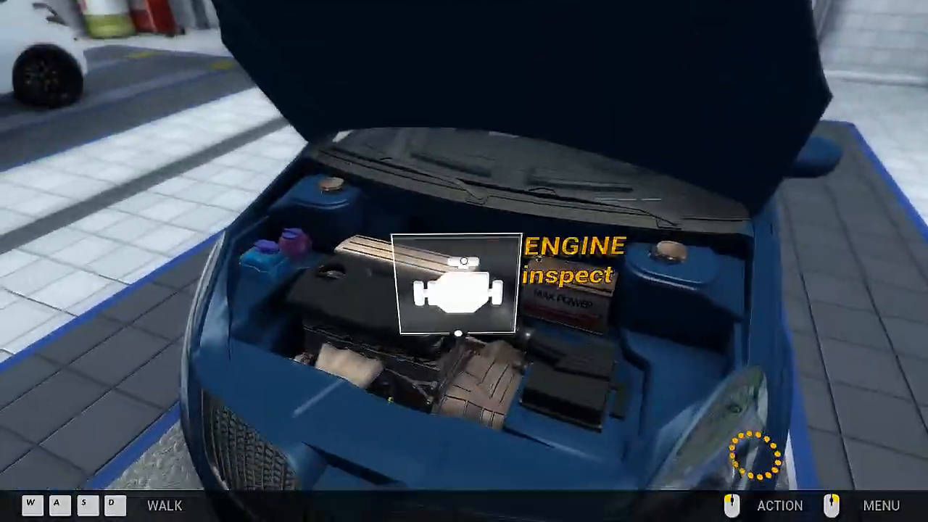
Step: Read the engine oil level on the dipstick, then take out the oil filter to check it
left_click(456, 290)
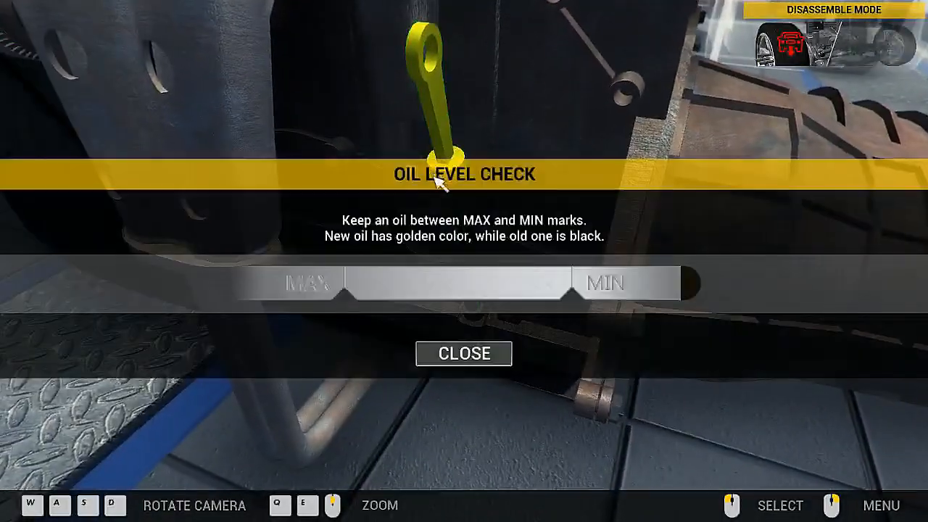
left_click(463, 354)
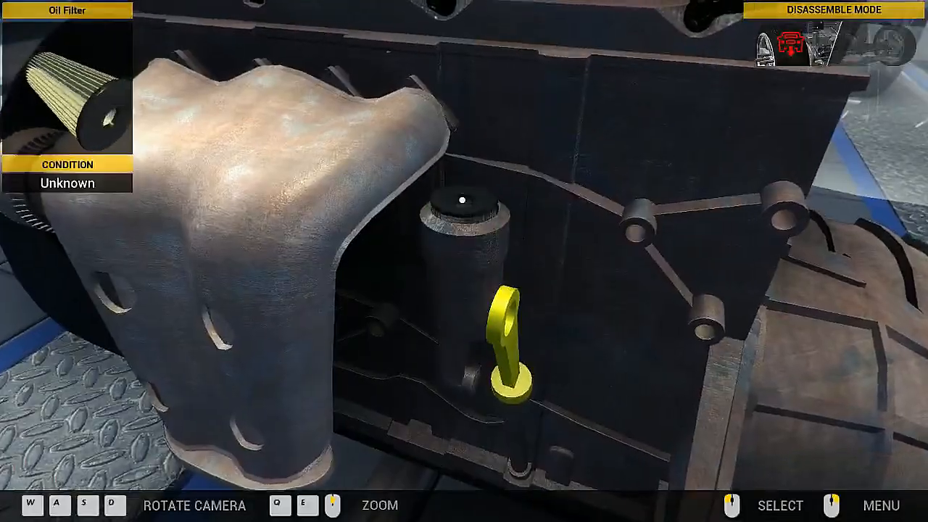
left_click(508, 341)
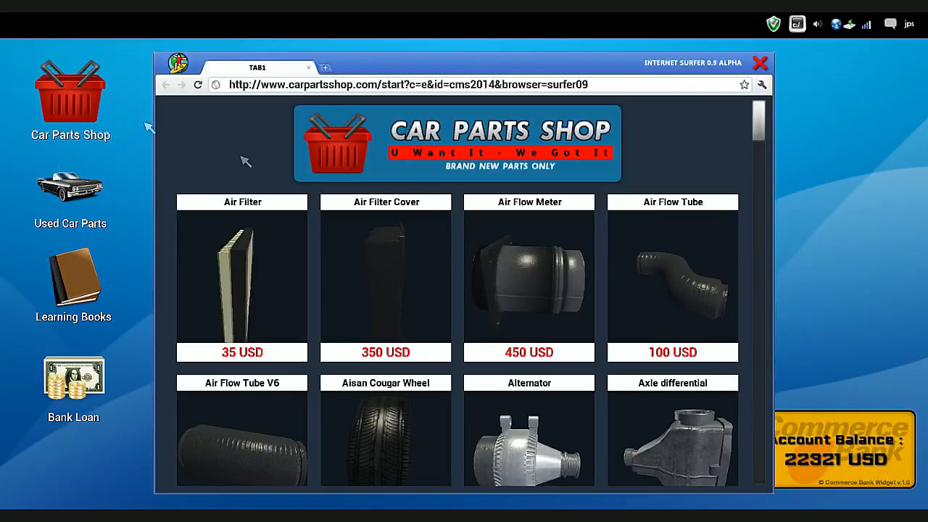
Step: Purchase an Oil Filter Cap and an Oil Filter from the Car Parts Shop
scroll("down", 3)
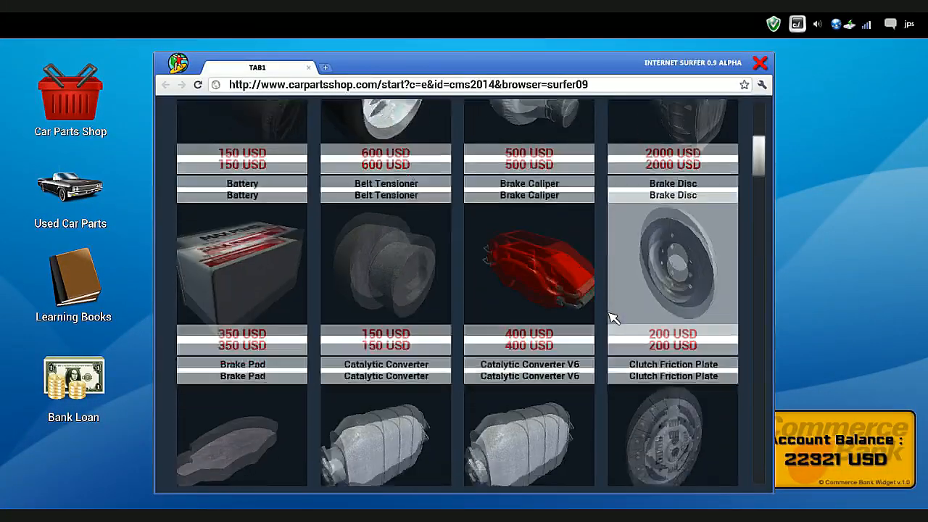
scroll("down", 3)
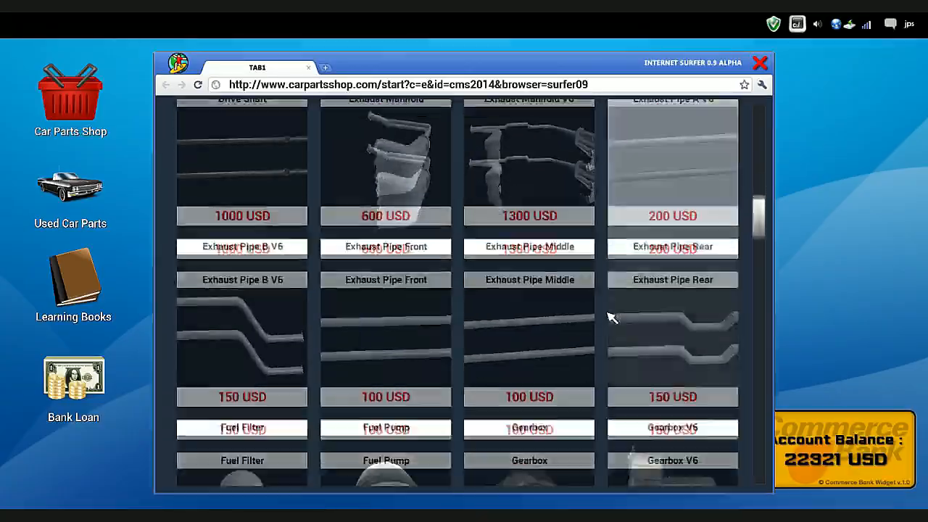
scroll("down", 3)
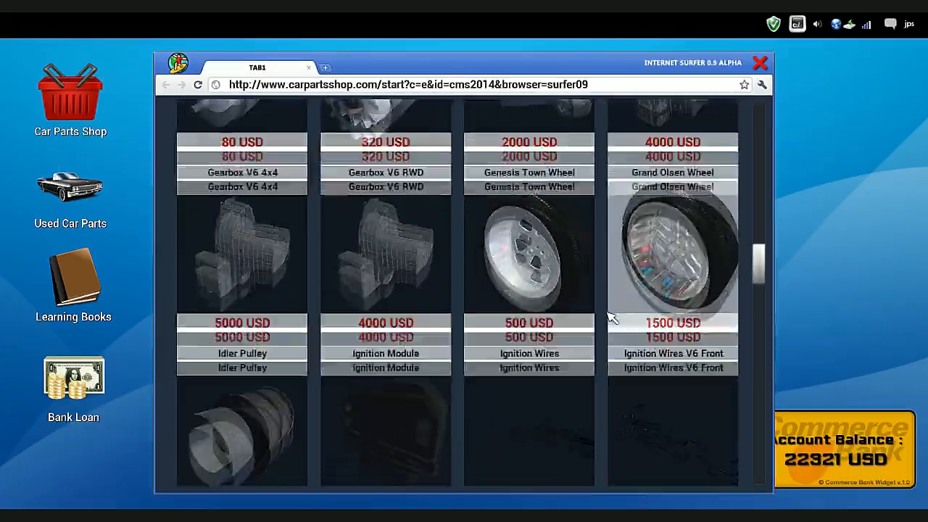
scroll("down", 3)
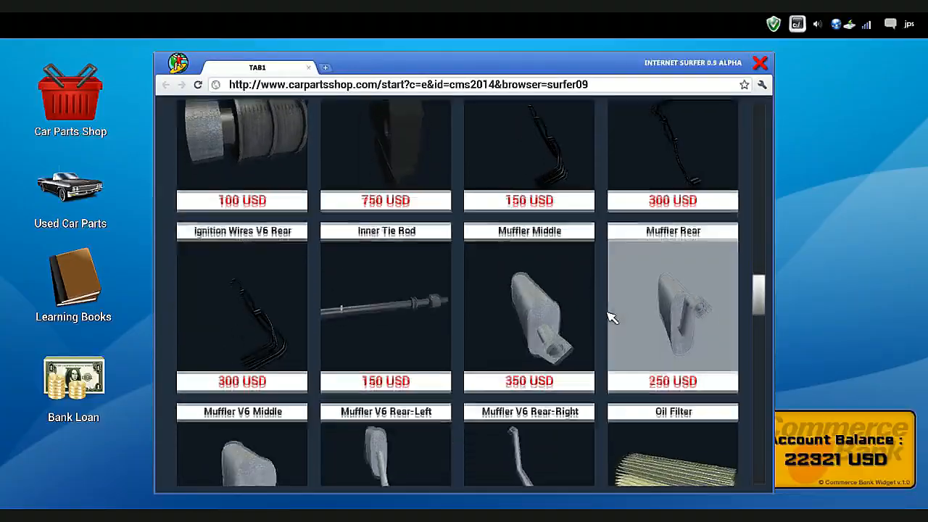
scroll("down", 3)
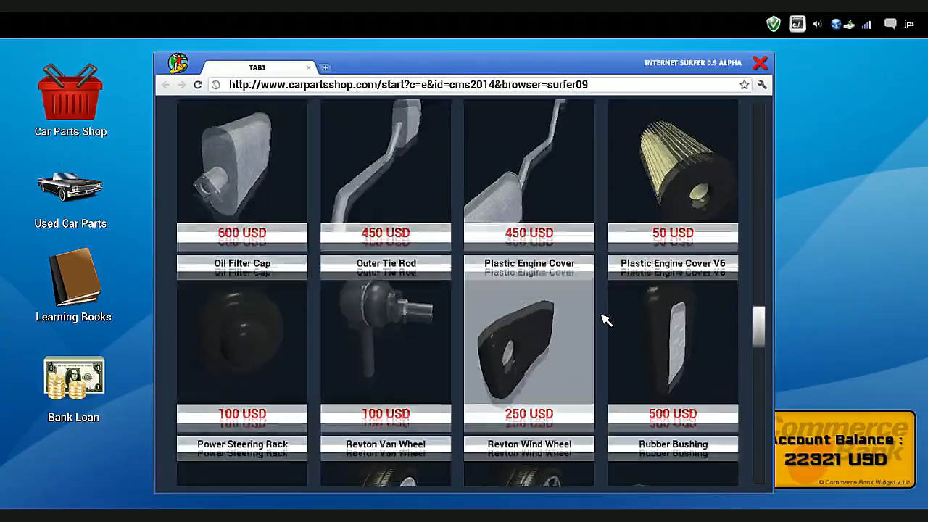
scroll("down", 3)
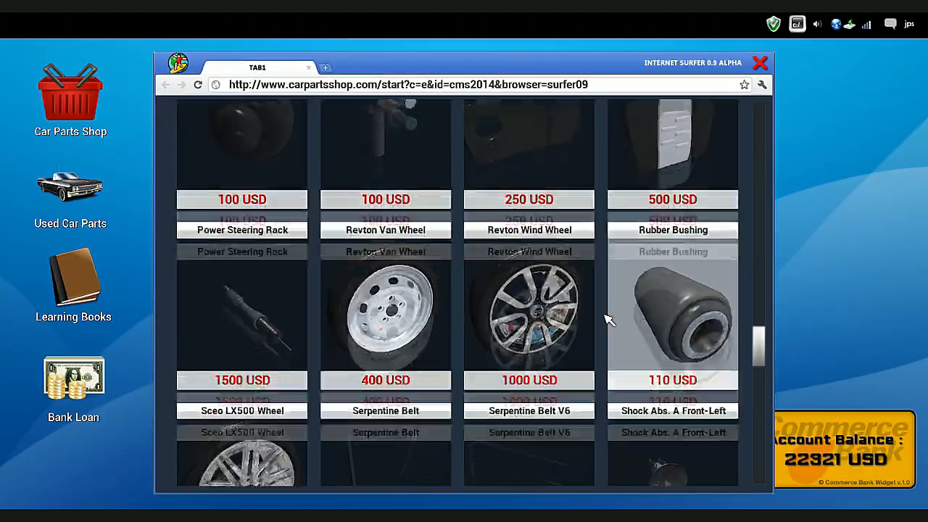
scroll("down", 3)
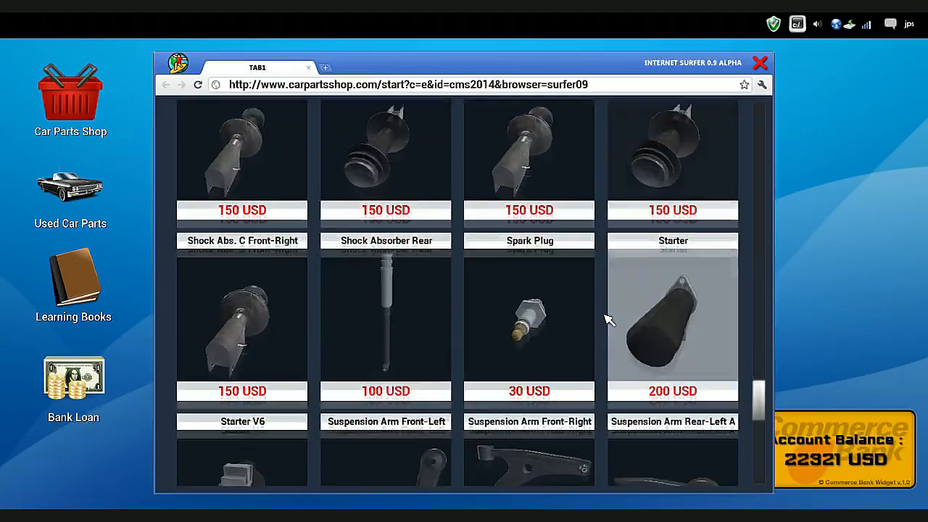
scroll("down", 3)
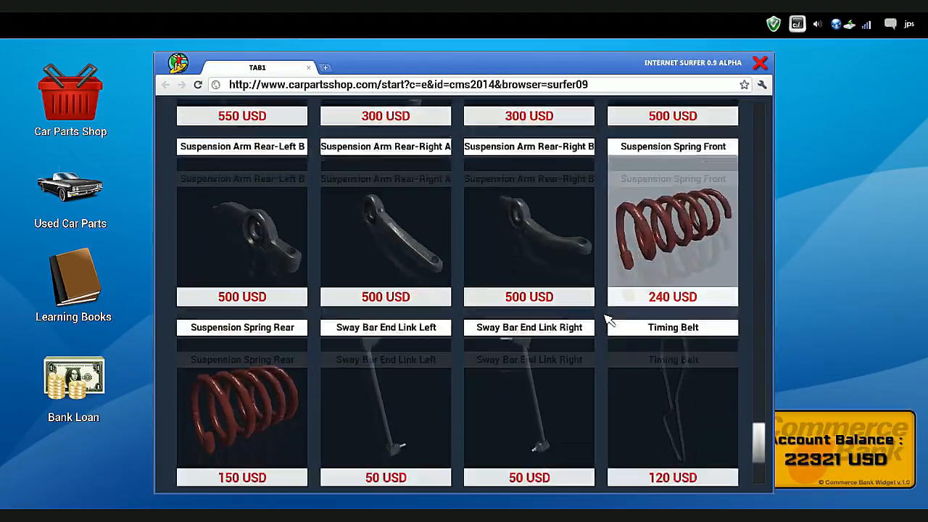
scroll("down", 3)
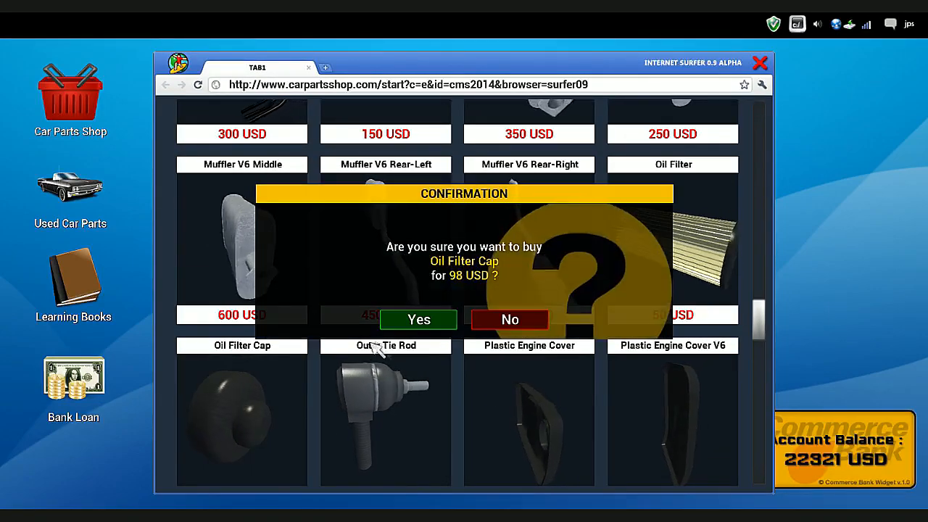
left_click(418, 320)
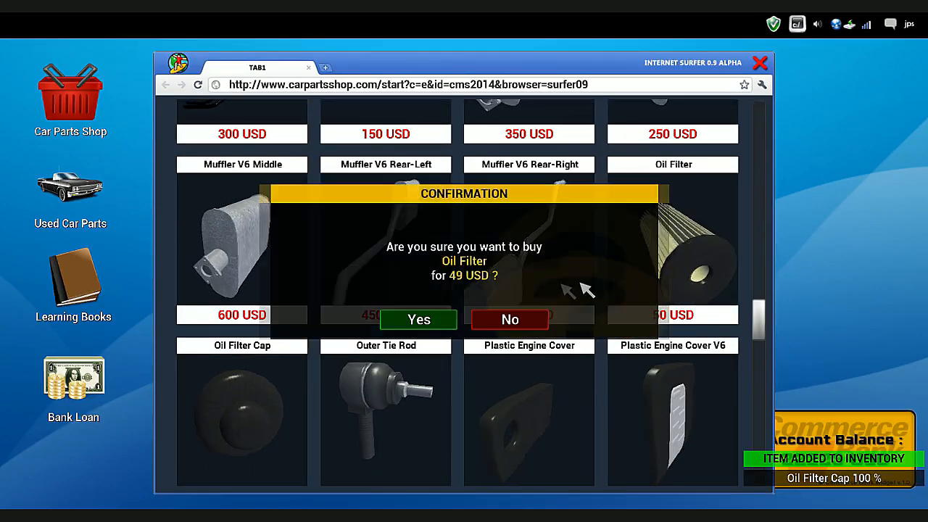
left_click(418, 319)
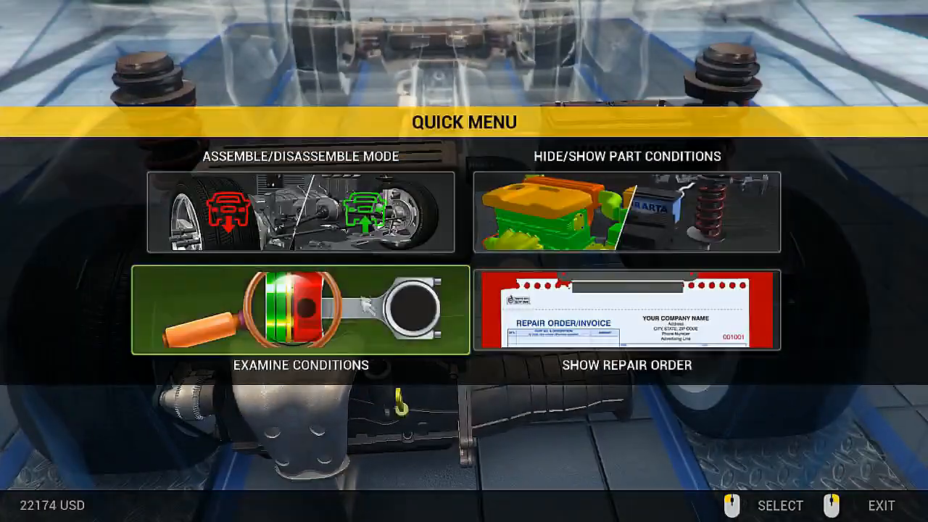
Step: Leave the Quick Menu and return to the car's open engine bay
left_click(296, 211)
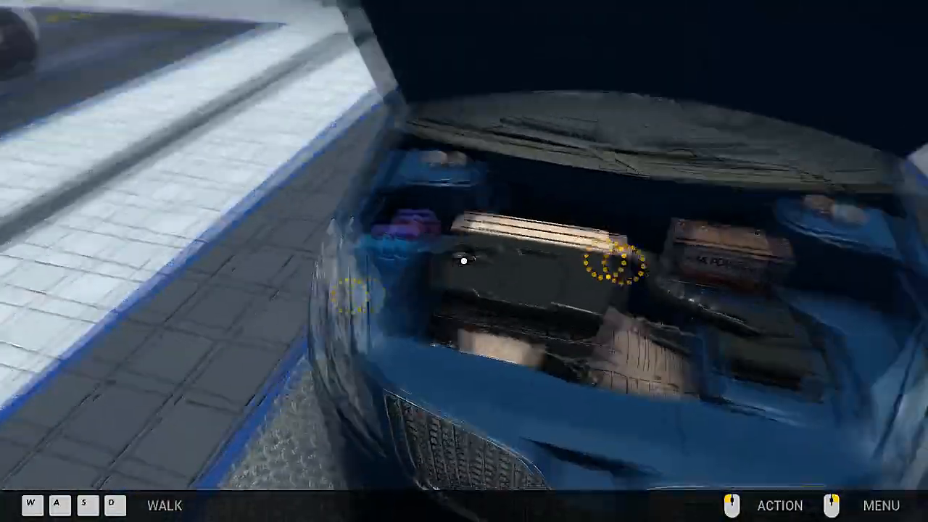
Step: Refill the engine oil twice via the dipstick, bringing the level just below MAX
left_click(609, 268)
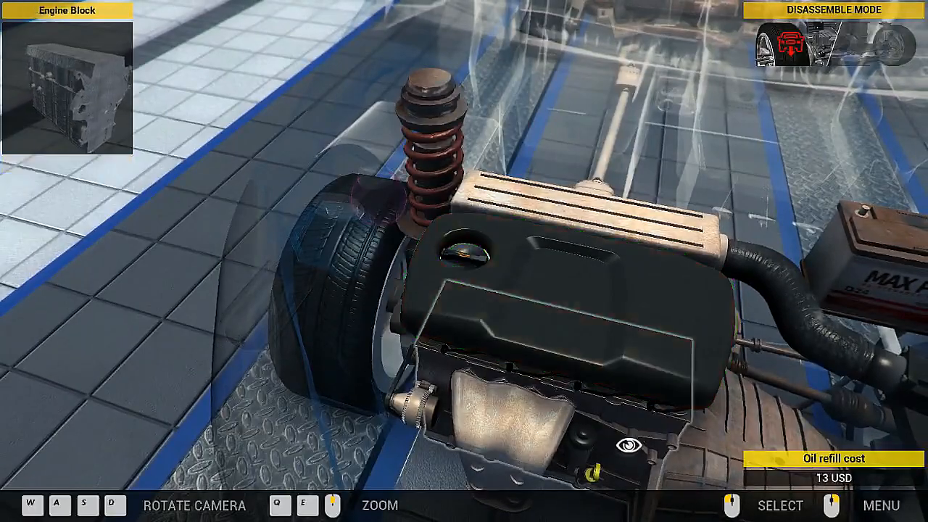
left_click(627, 447)
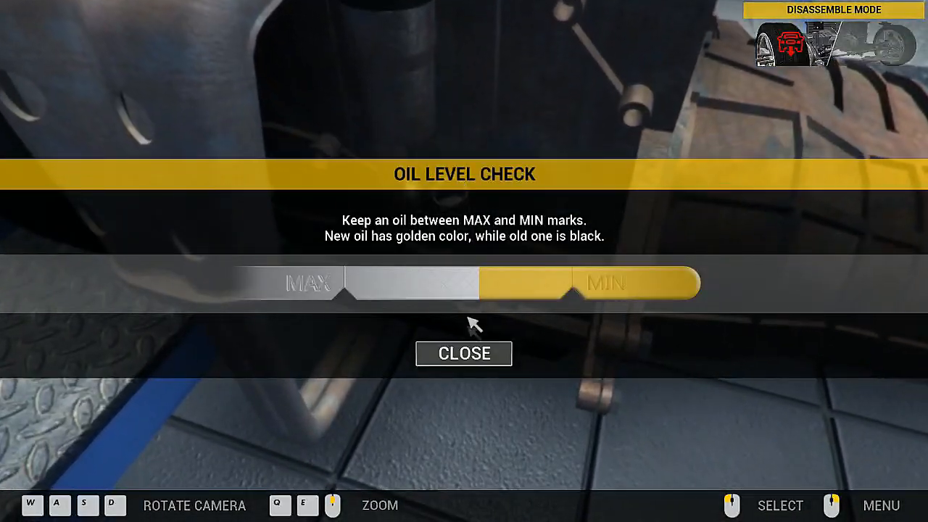
left_click(463, 353)
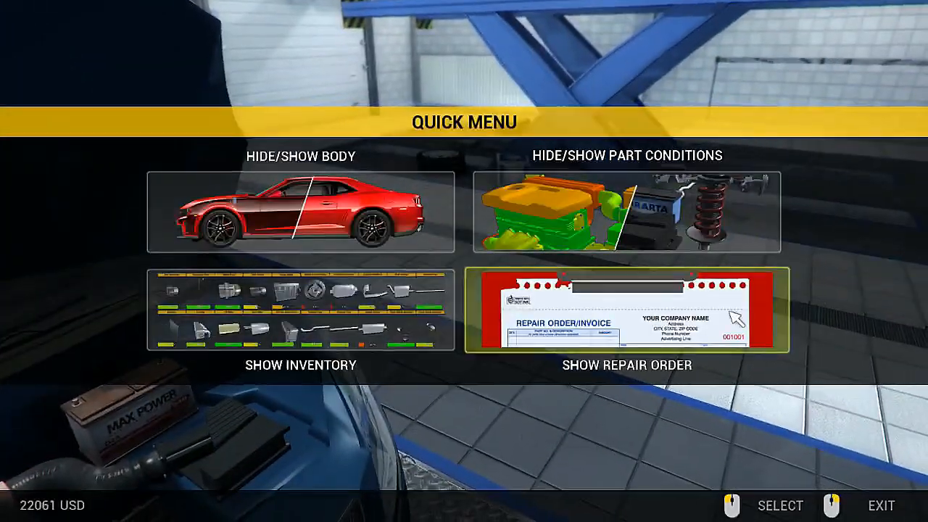
left_click(625, 318)
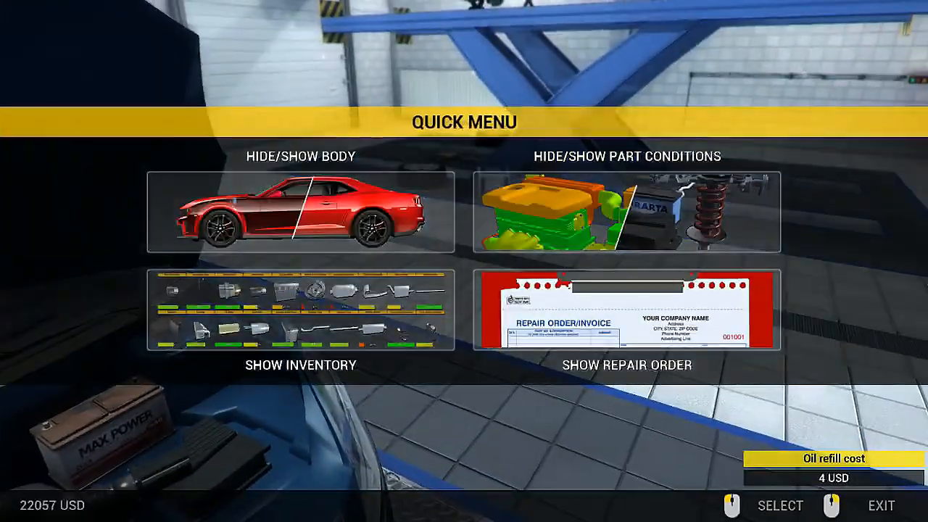
left_click(626, 308)
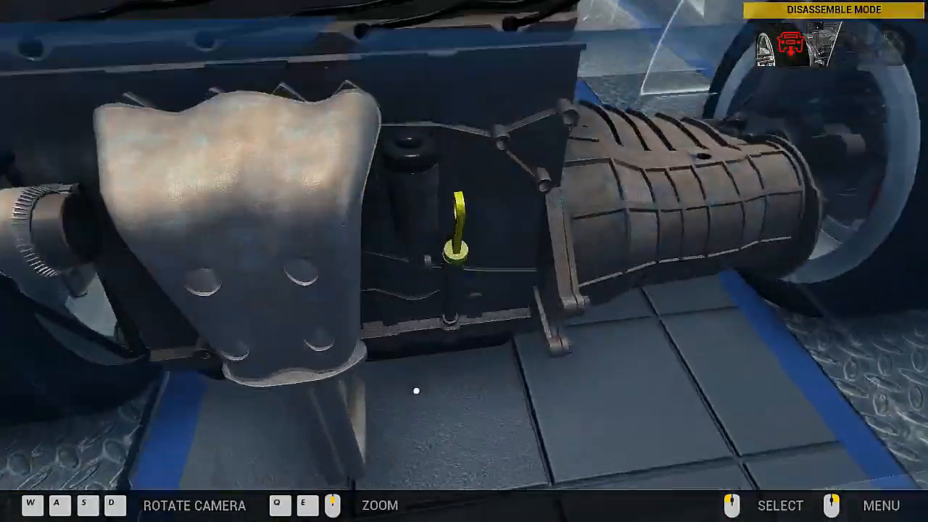
left_click(456, 232)
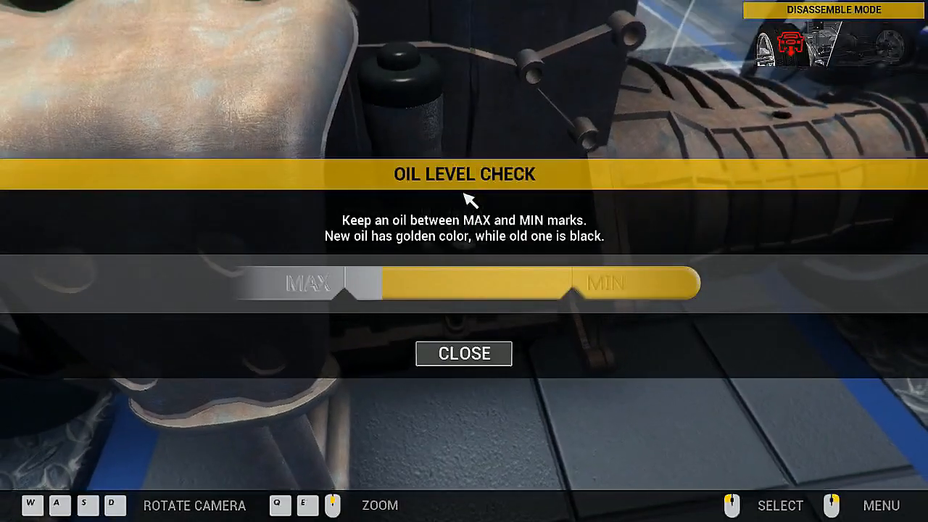
left_click(463, 353)
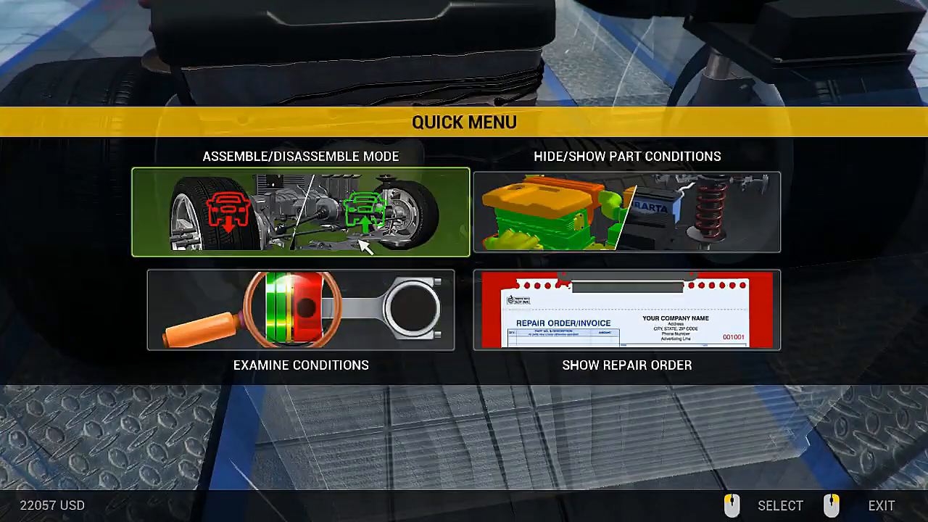
Step: Switch to Examine Conditions mode and inspect the underbody parts toward the rear muffler
left_click(301, 308)
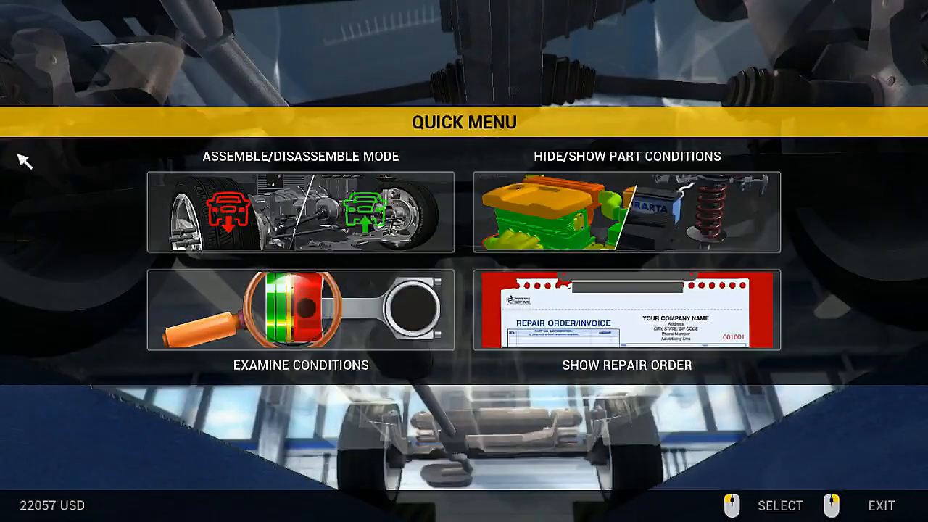
left_click(296, 309)
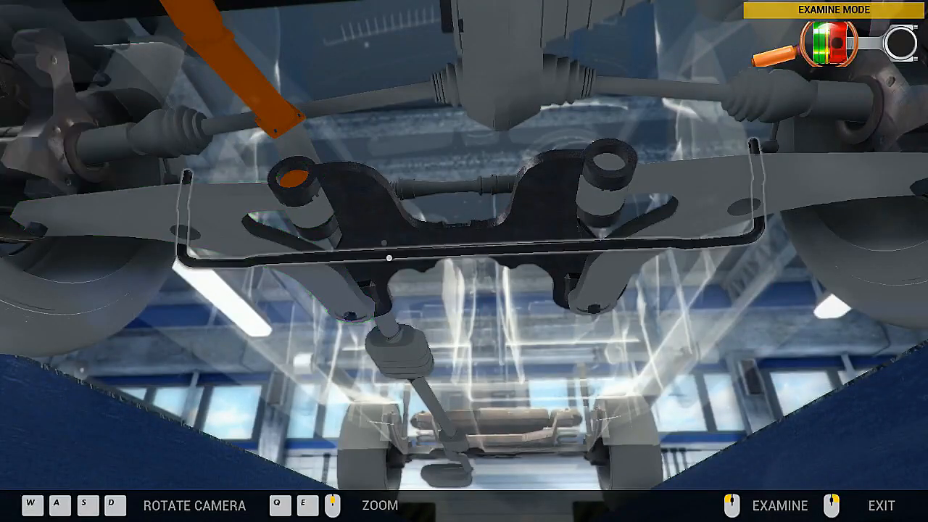
left_click(486, 356)
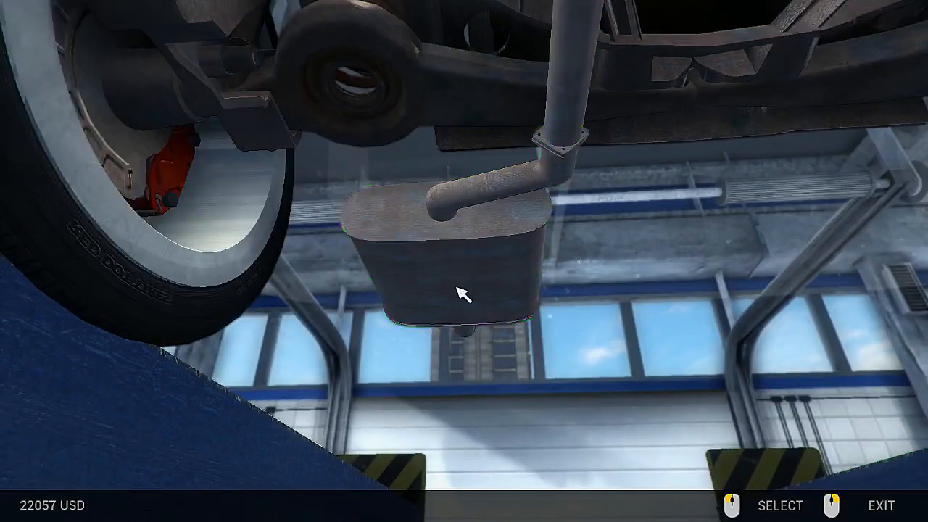
Step: Unbolt the rear muffler, middle muffler, middle exhaust pipe and catalytic converter
left_click(464, 294)
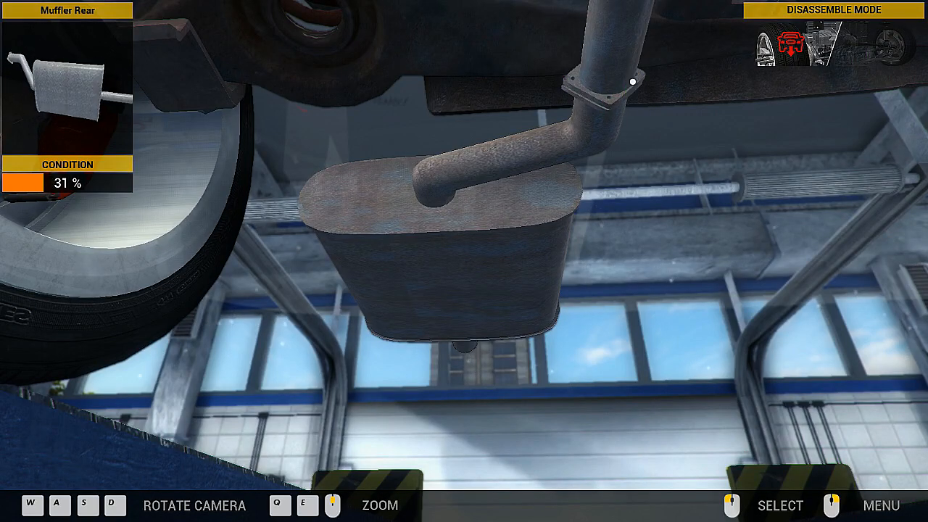
left_click(464, 254)
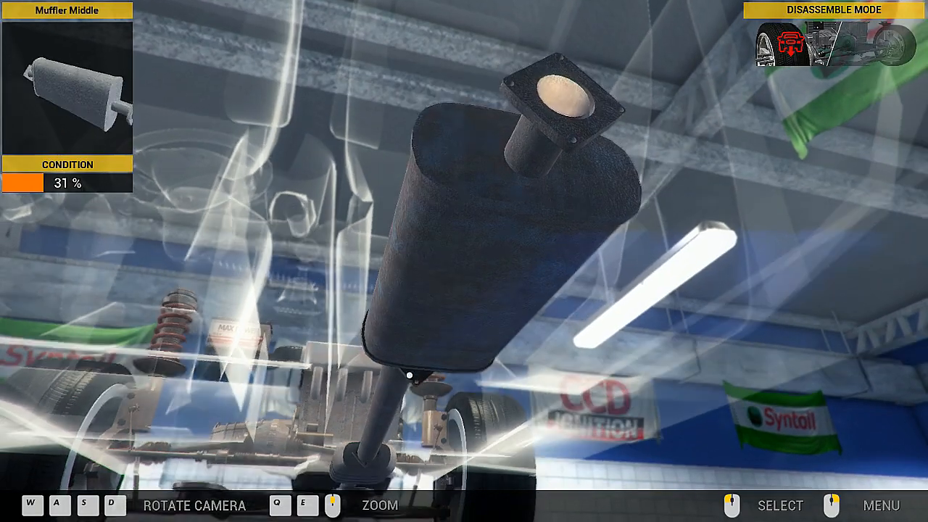
left_click(416, 355)
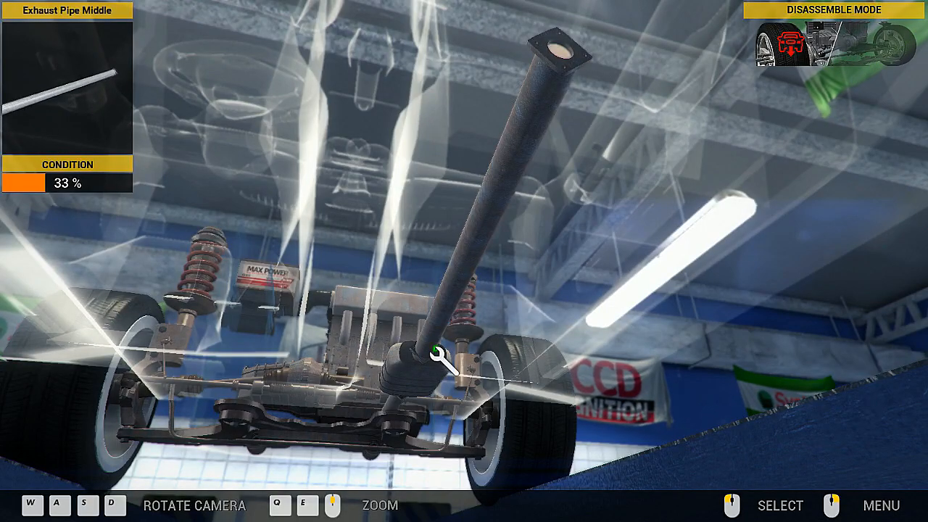
left_click(431, 355)
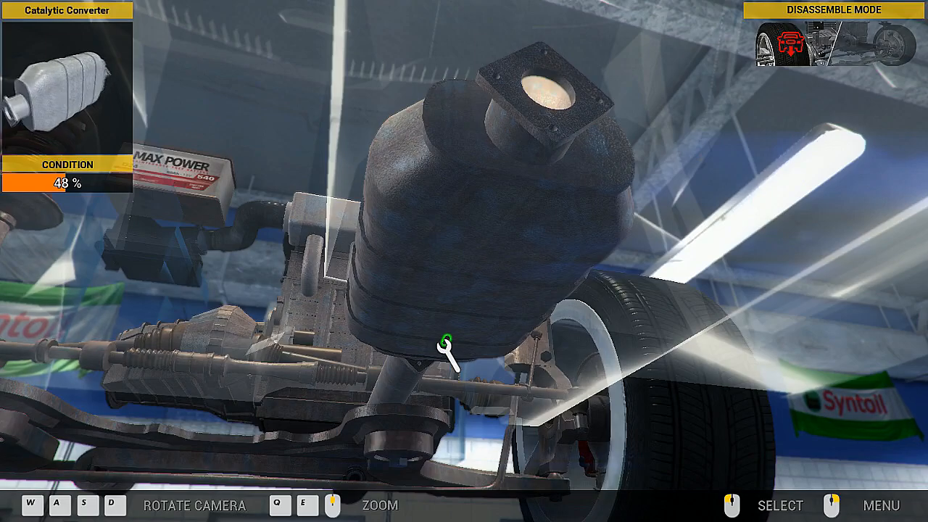
left_click(448, 352)
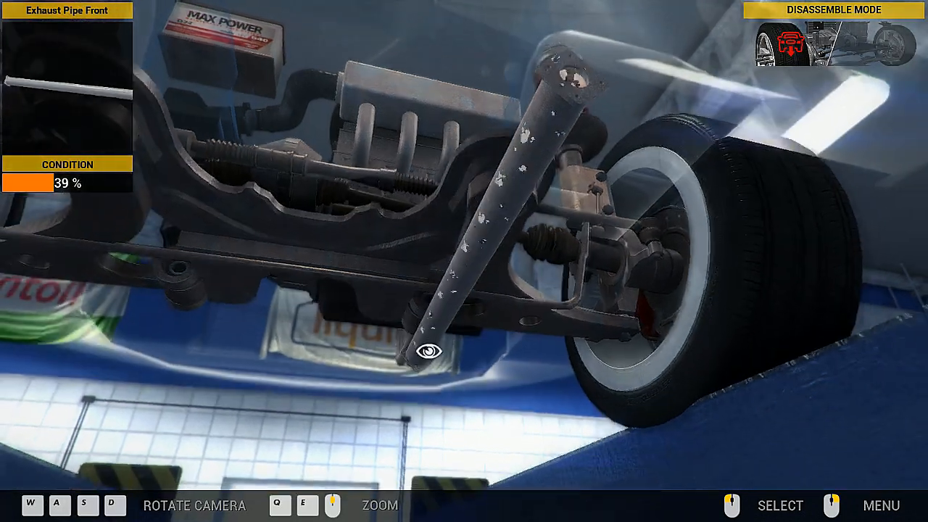
Step: Remove the front exhaust pipe and unscrew every bolt on the exhaust manifold
left_click(424, 351)
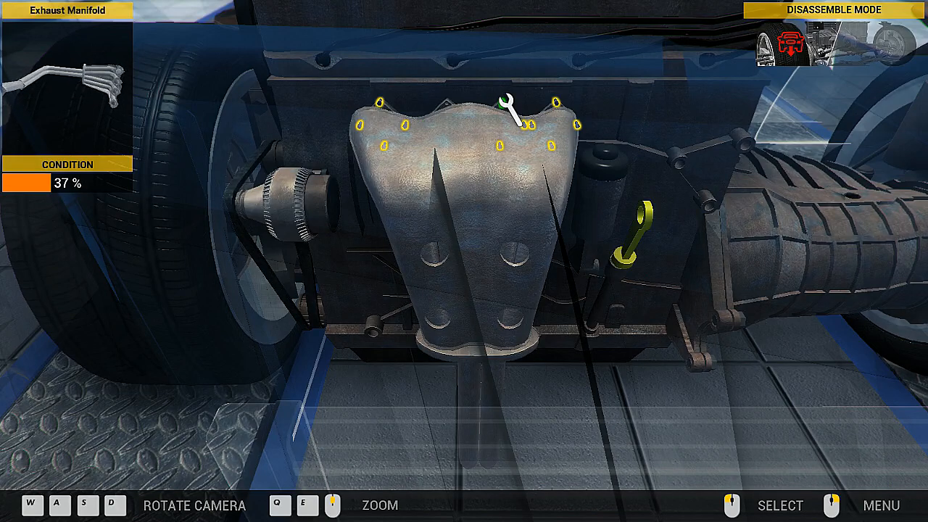
left_click(514, 106)
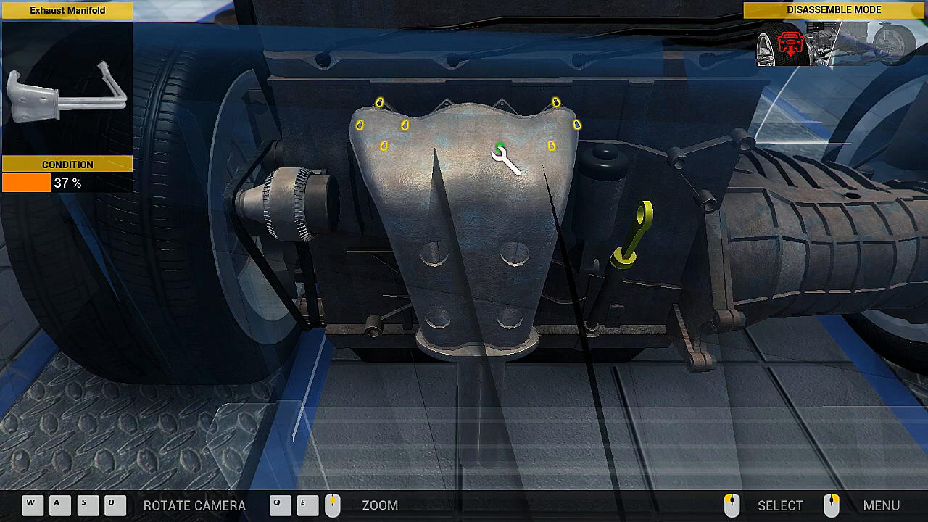
left_click(507, 159)
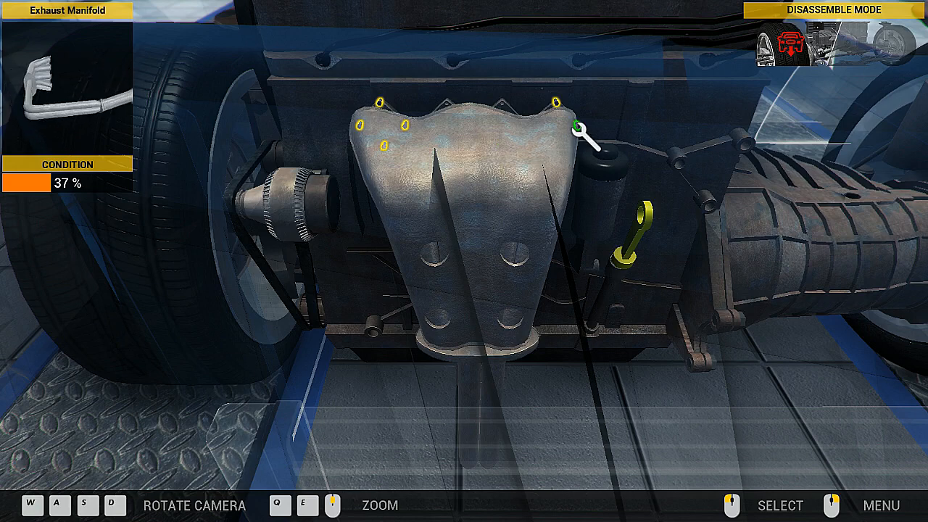
left_click(573, 127)
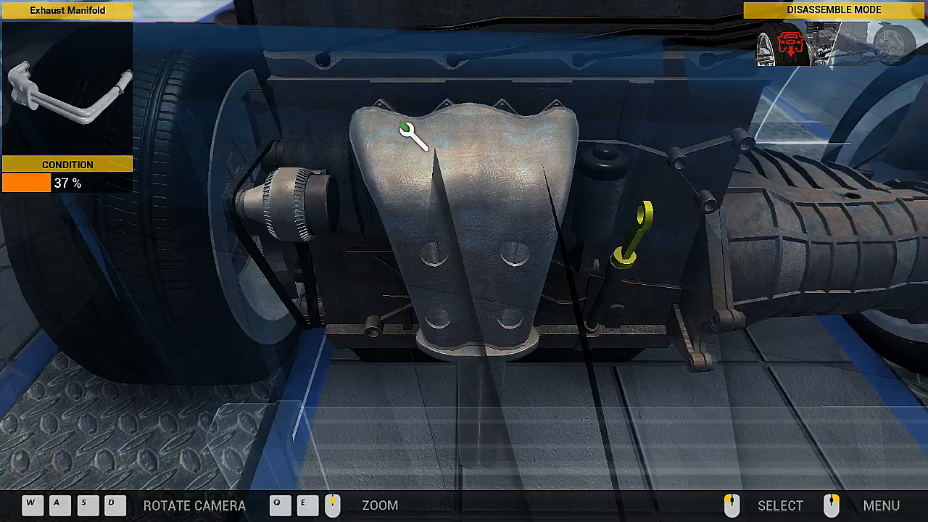
left_click(408, 131)
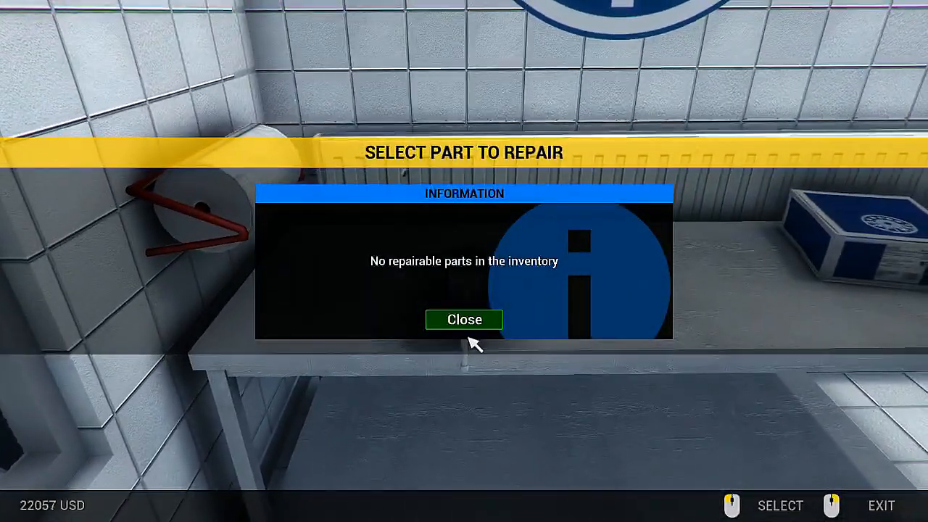
Step: Close the 'No repairable parts in the inventory' notice at the repair table
left_click(463, 320)
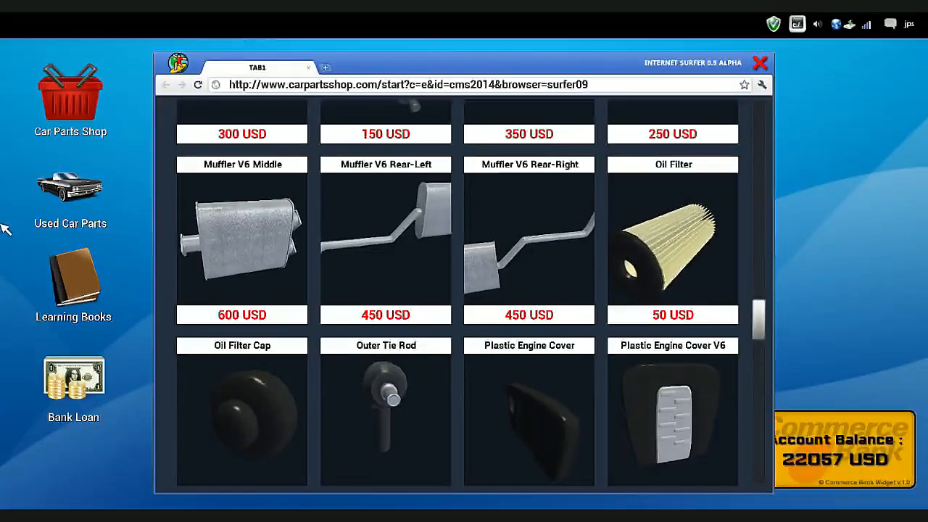
Step: Buy a Muffler Middle, Exhaust Manifold, Exhaust Pipe Front and Exhaust Pipe Rear
scroll("down", 3)
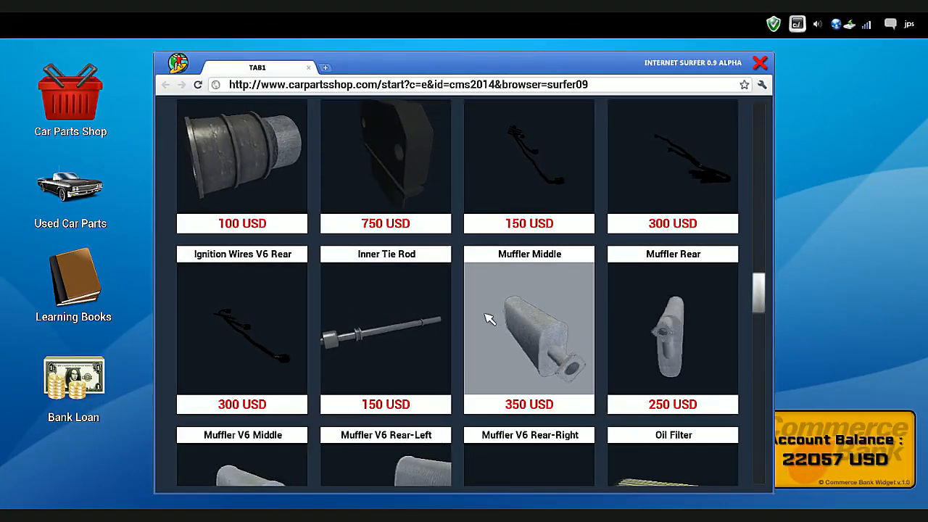
left_click(529, 326)
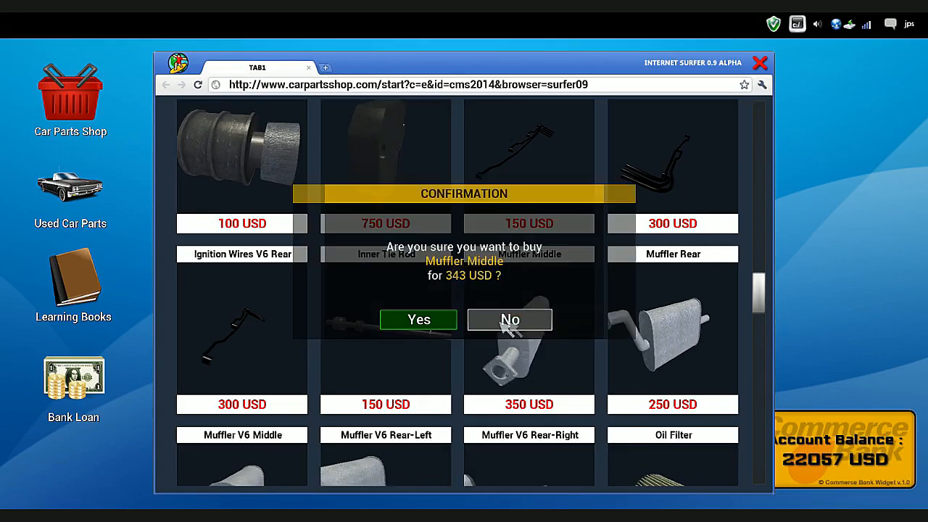
left_click(418, 320)
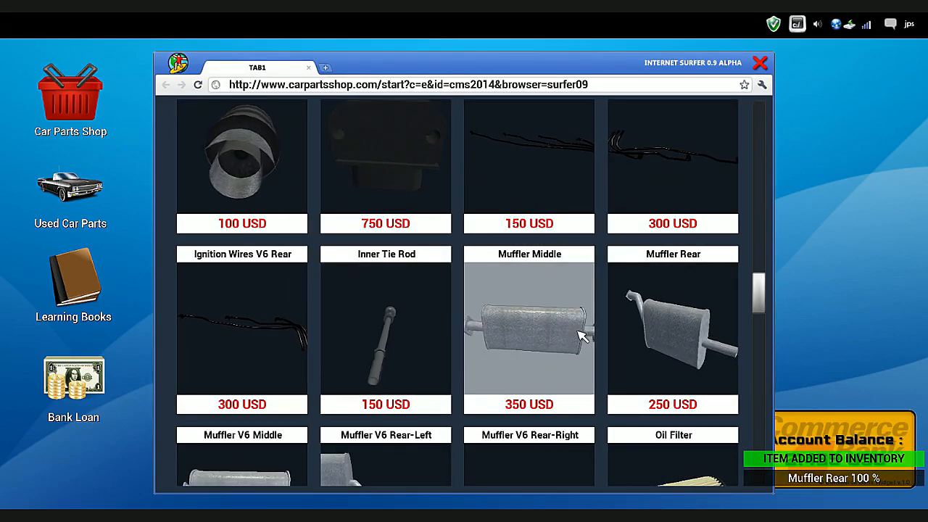
scroll("down", 3)
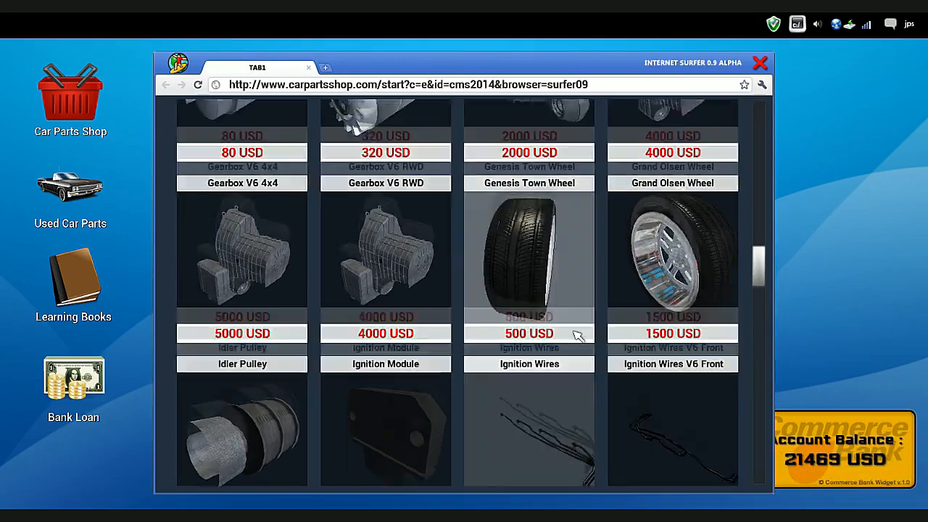
scroll("down", 3)
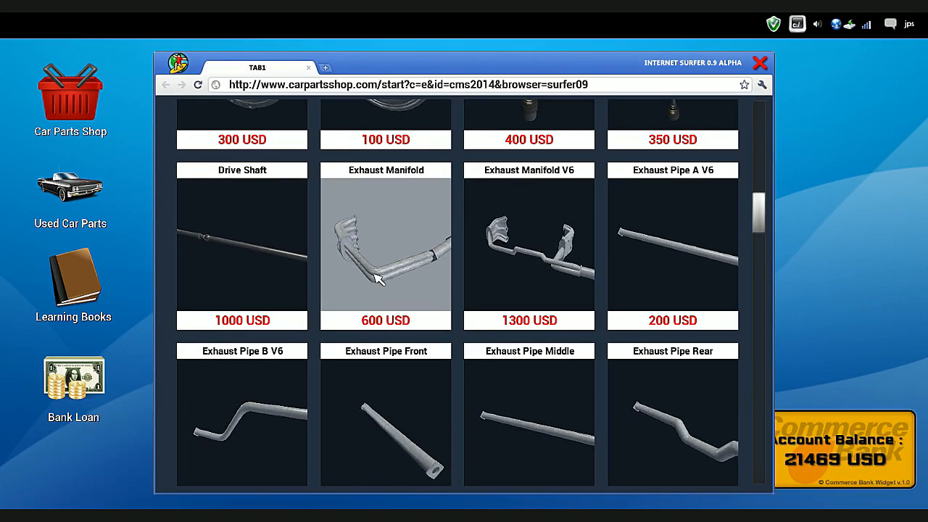
left_click(385, 247)
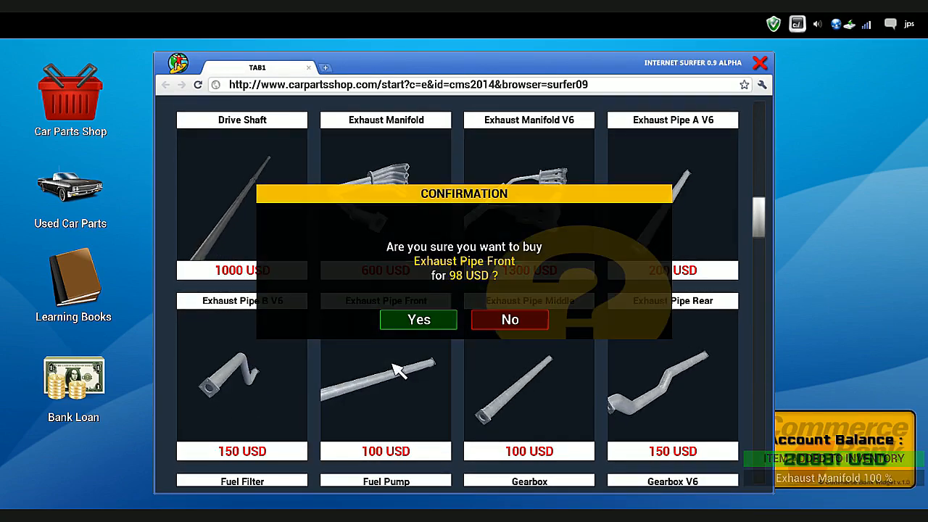
left_click(418, 319)
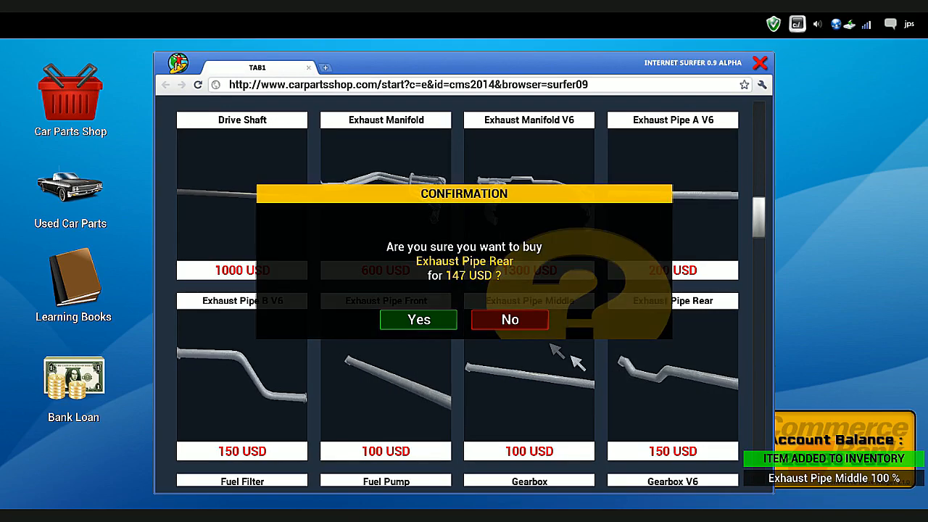
left_click(418, 319)
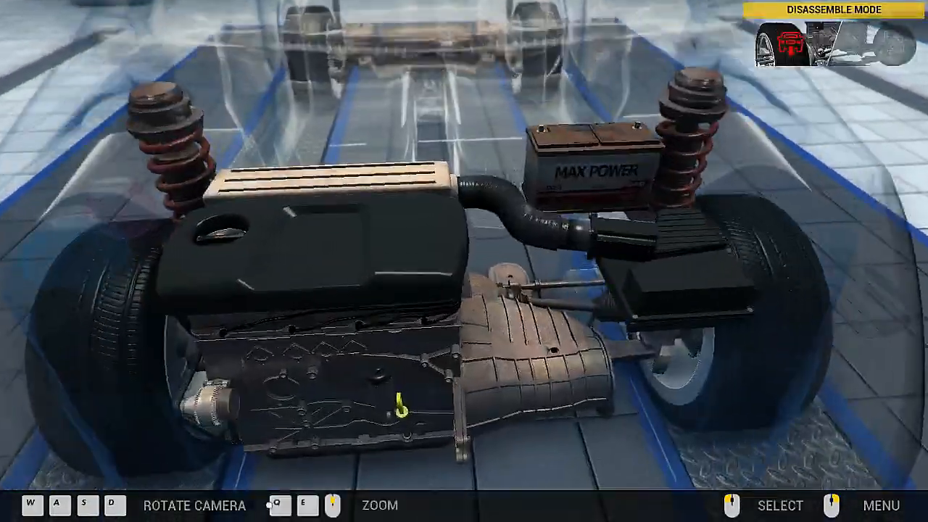
Step: Switch the car to Assemble mode from the Quick Menu
left_click(880, 505)
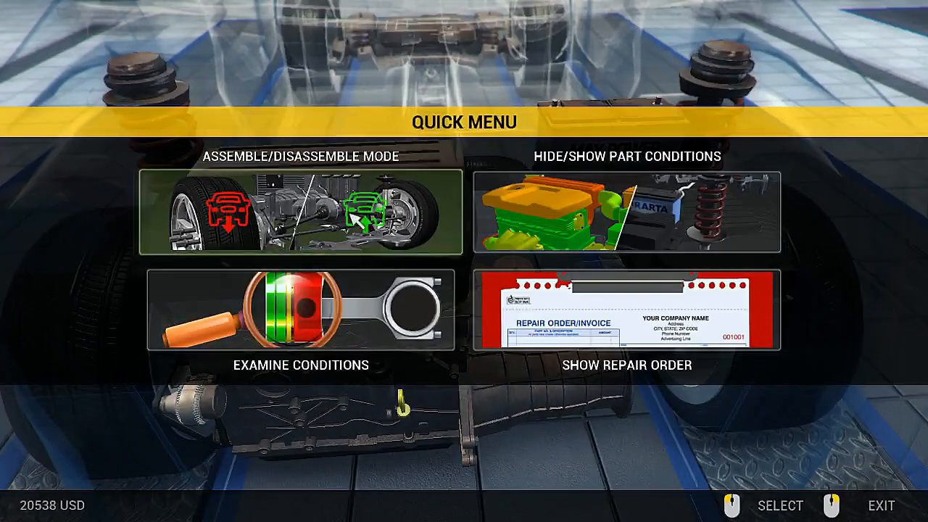
left_click(299, 211)
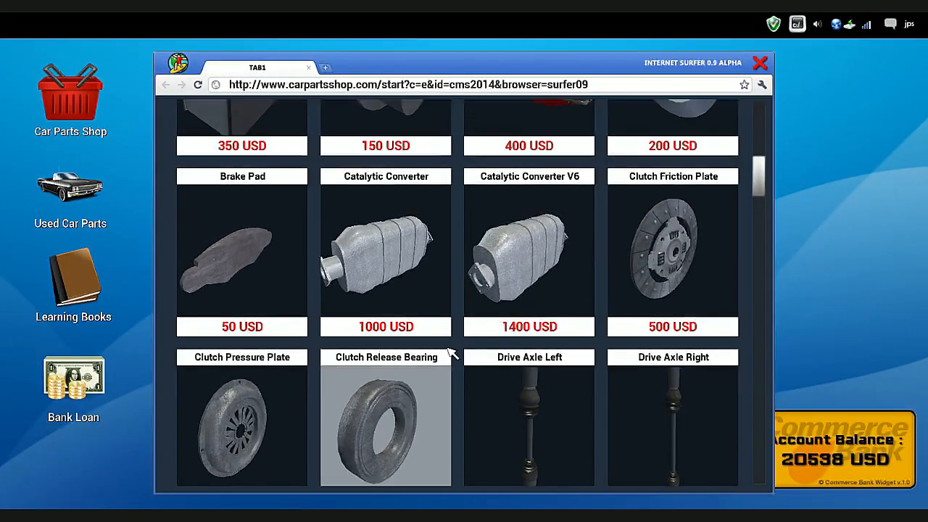
Step: Buy a new Catalytic Converter from the Car Parts Shop
left_click(385, 254)
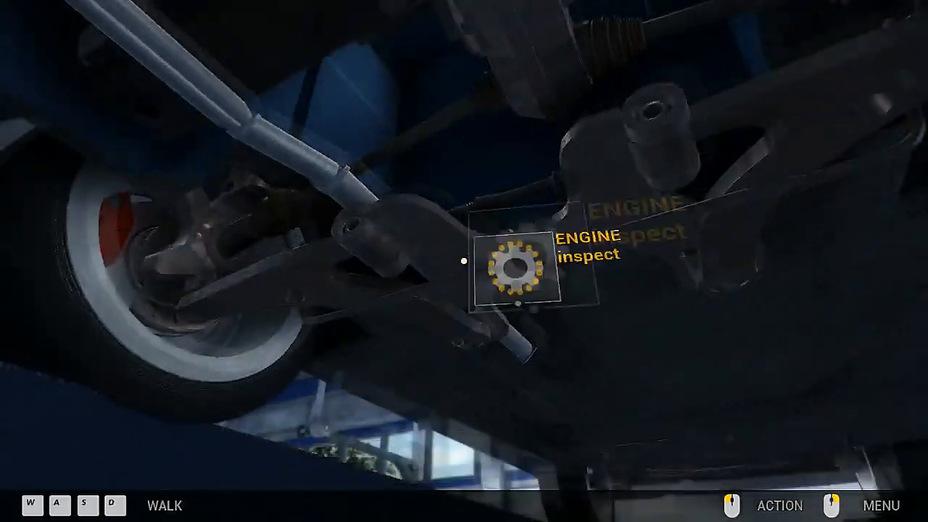
Step: From under the car, inspect the engine parts and mount the new 100% Exhaust Pipe Rear
left_click(518, 266)
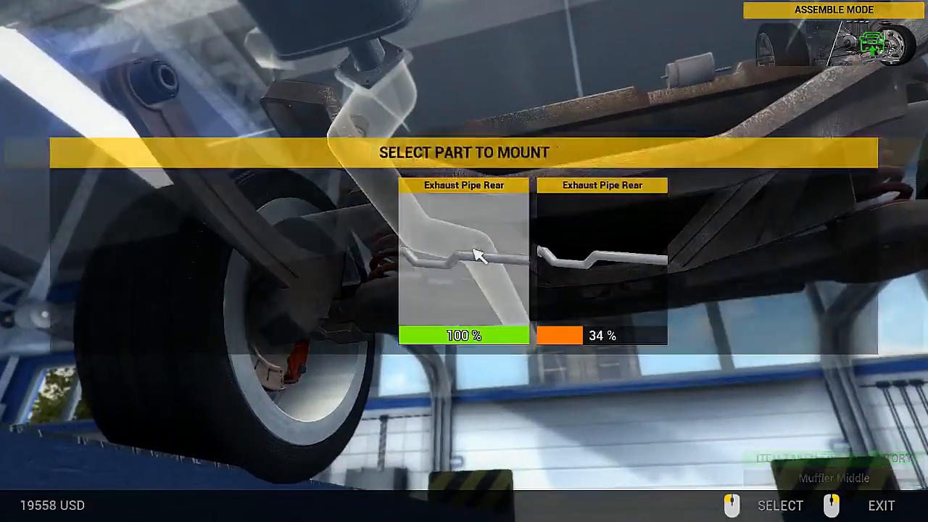
left_click(463, 254)
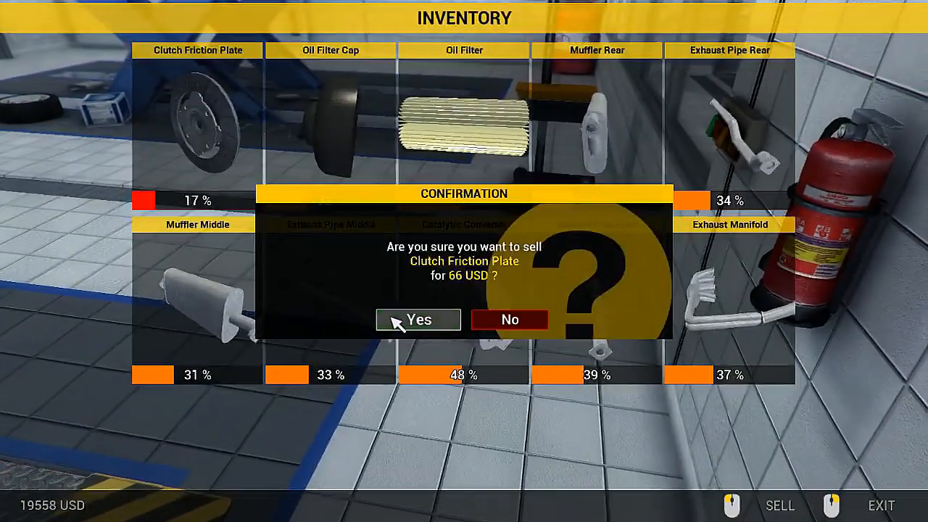
Step: Sell the old Clutch Friction Plate, Oil Filter Cap, Mufflers and Exhaust Pipes
left_click(417, 319)
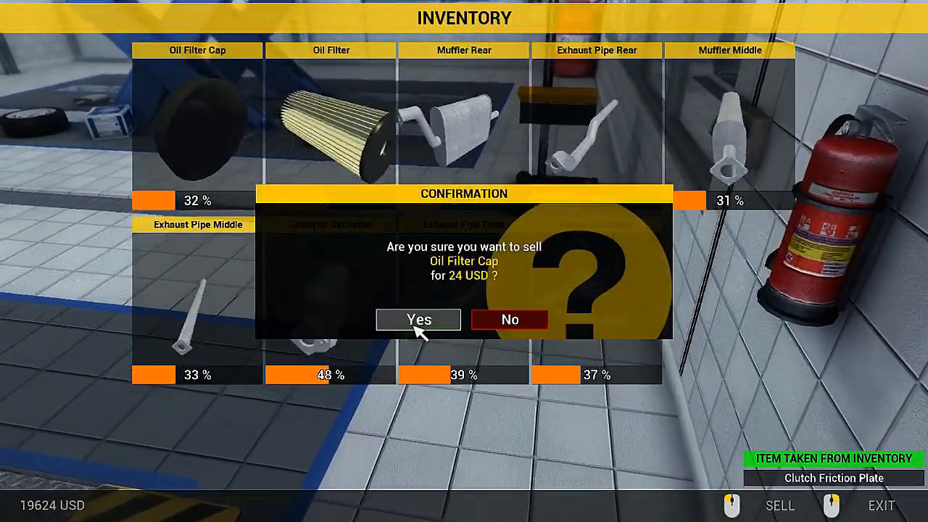
left_click(417, 319)
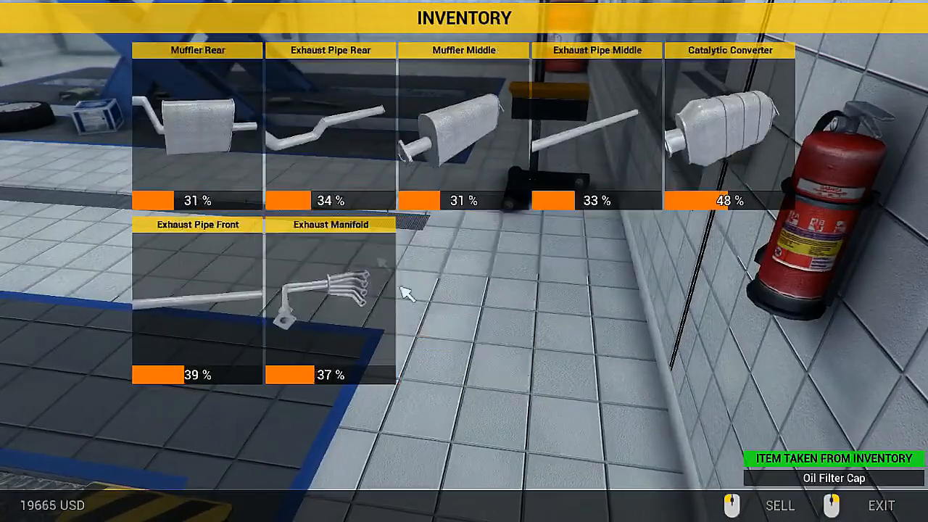
left_click(197, 124)
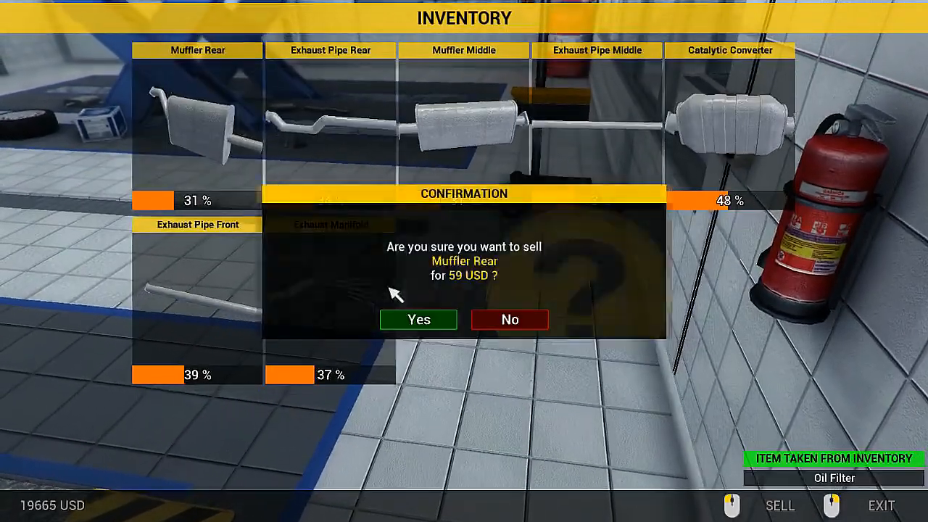
left_click(418, 320)
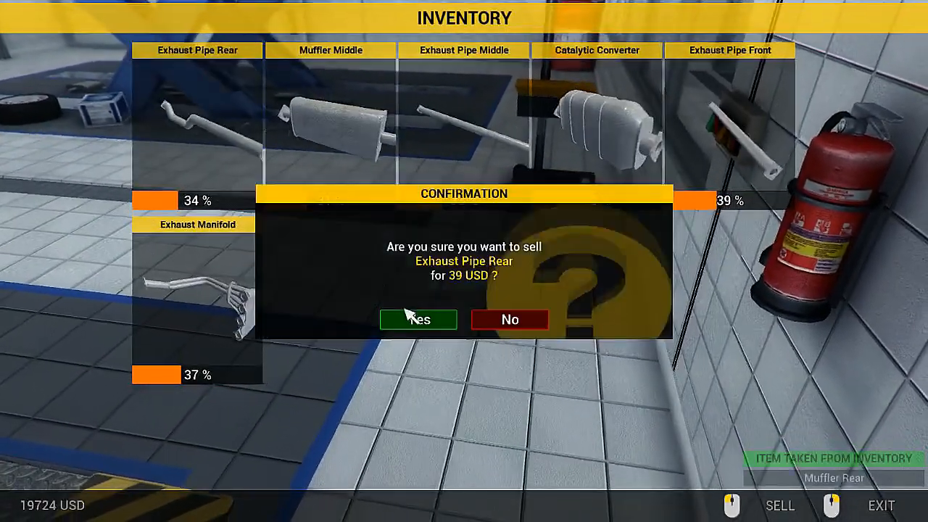
left_click(417, 319)
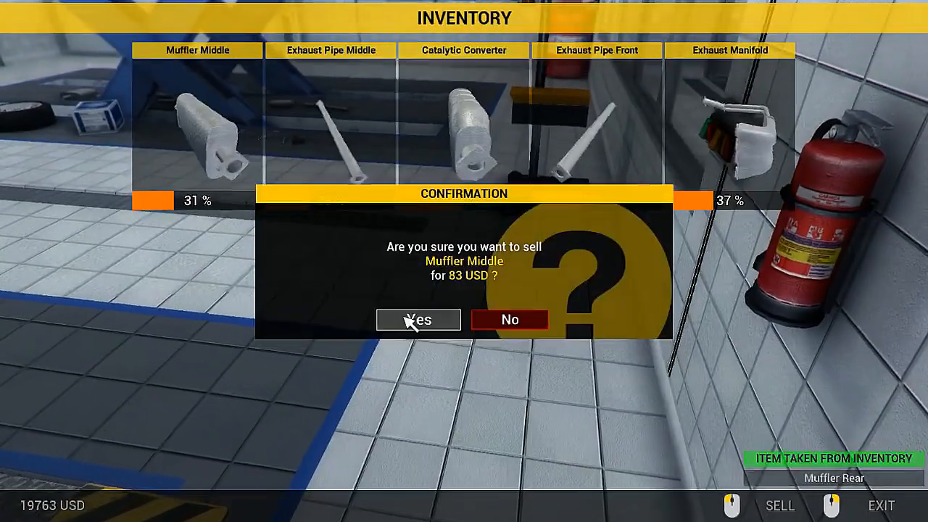
left_click(418, 320)
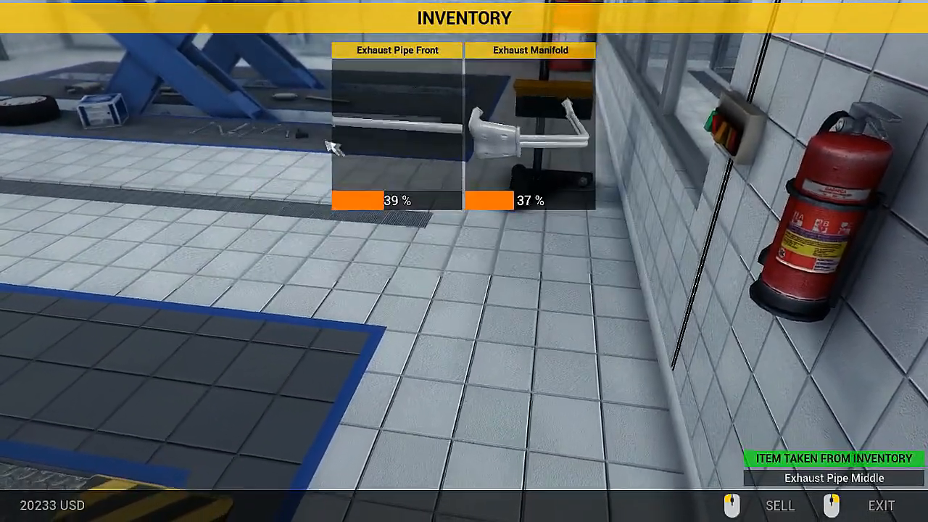
left_click(779, 505)
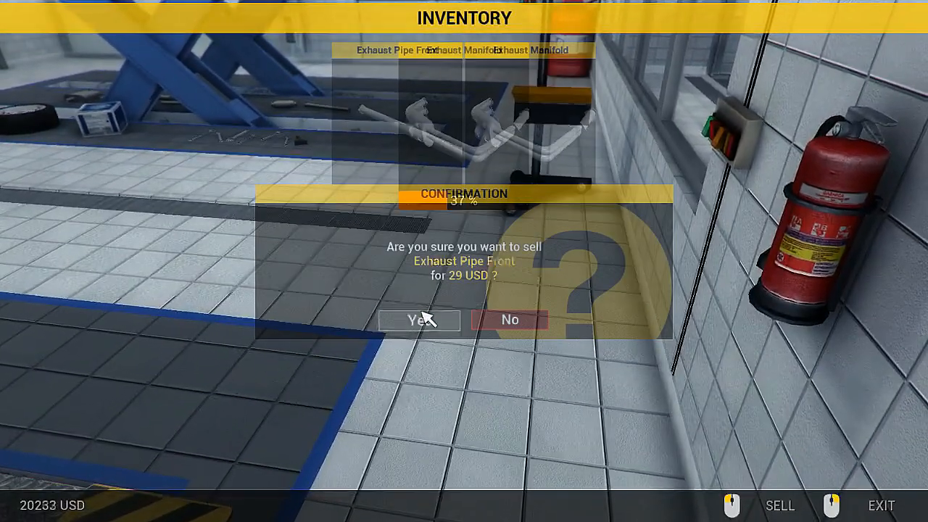
left_click(418, 319)
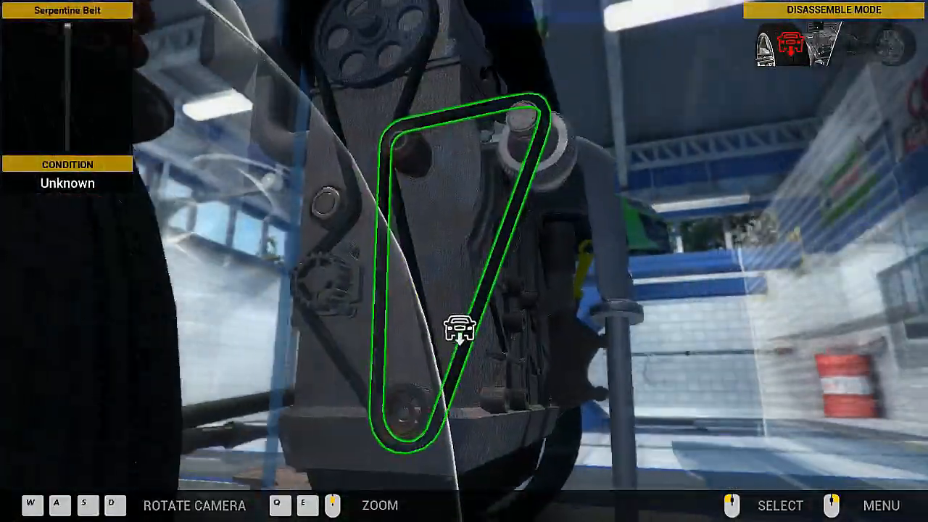
Step: Remove the Serpentine Belt and worn Belt Tensioner, then mount a Belt Tensioner
left_click(458, 328)
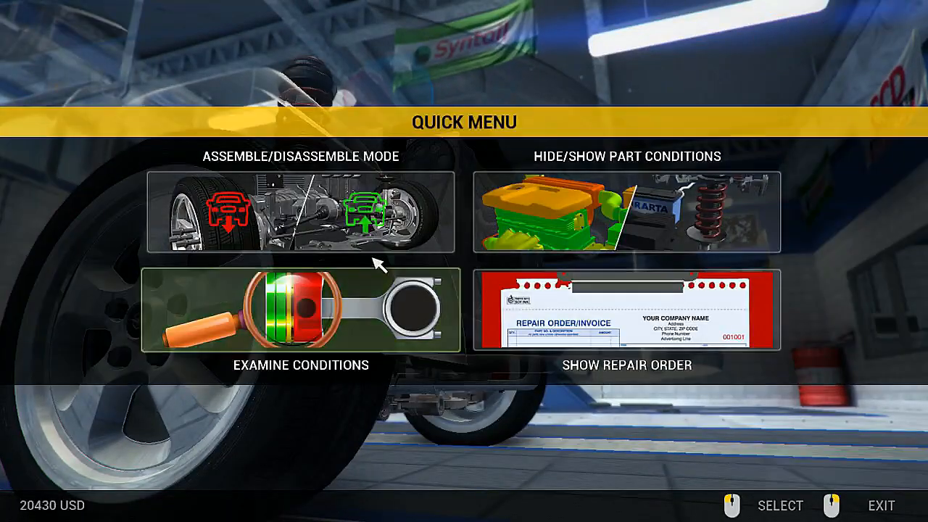
left_click(300, 308)
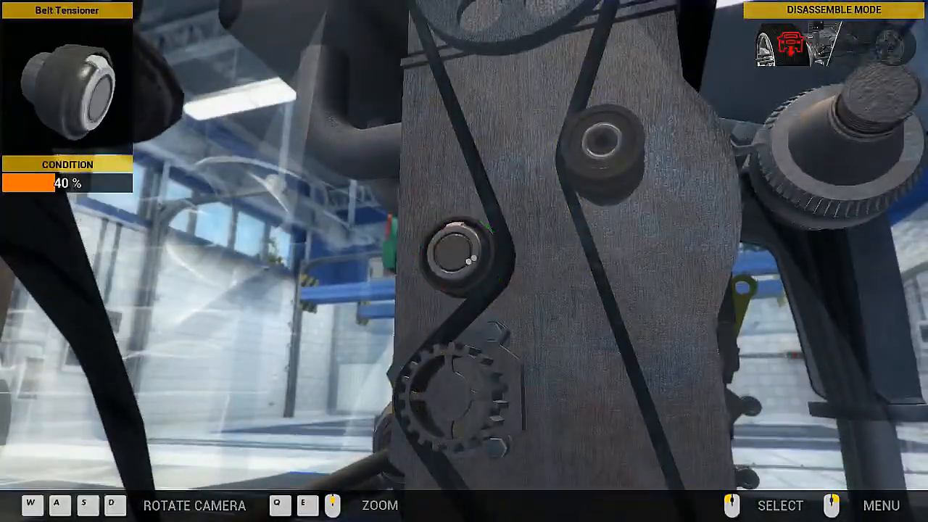
left_click(453, 261)
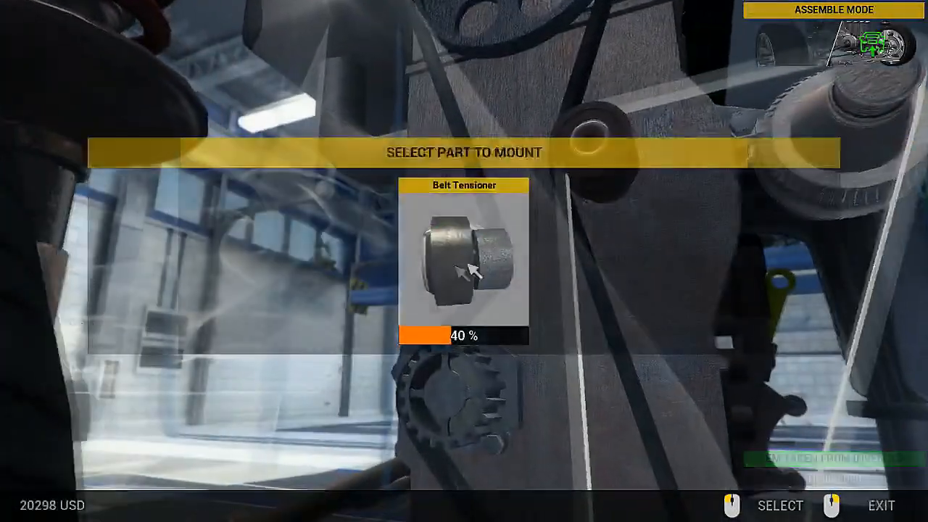
left_click(463, 261)
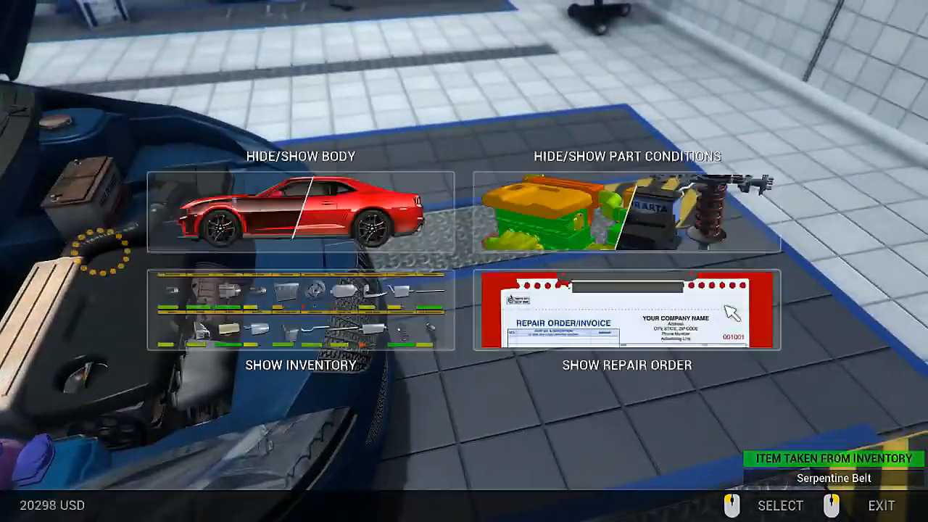
Step: Show the Genesis Town repair order with its REPAIRED stamp from the Quick Menu
left_click(625, 323)
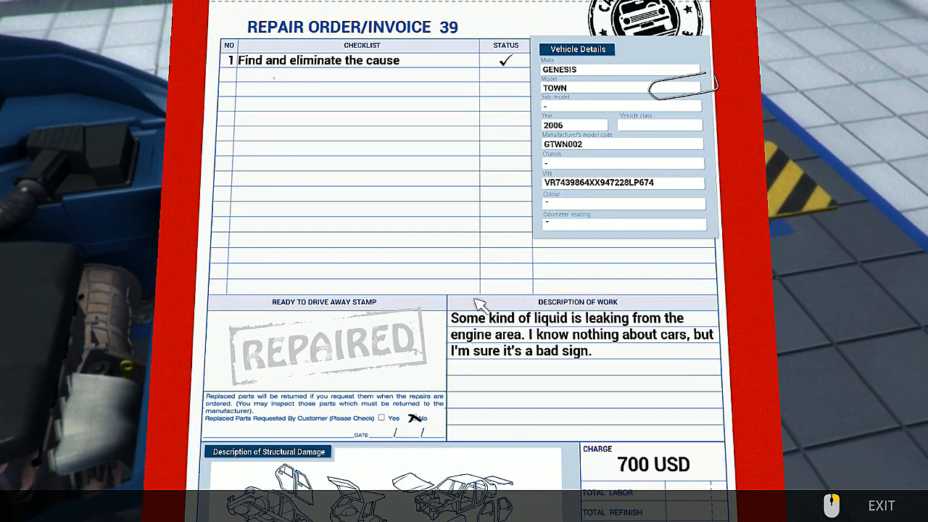
mouse_move(507, 266)
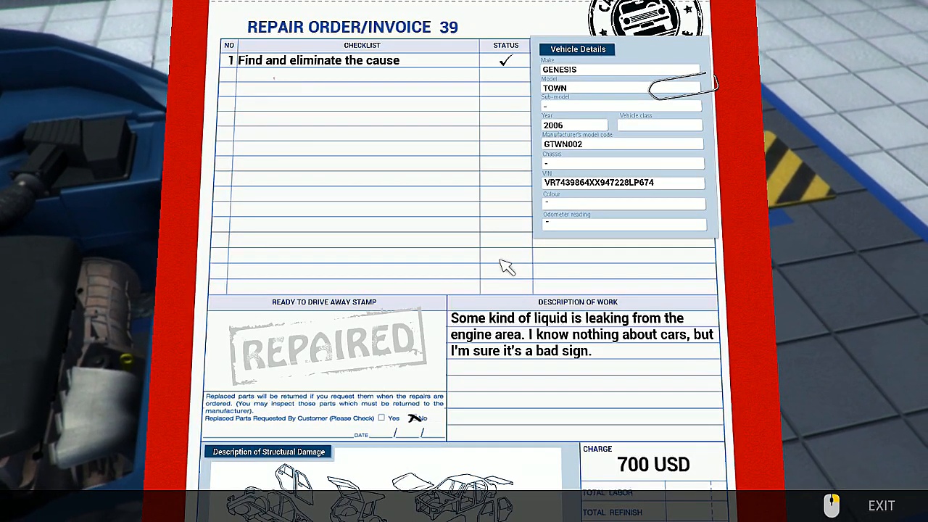